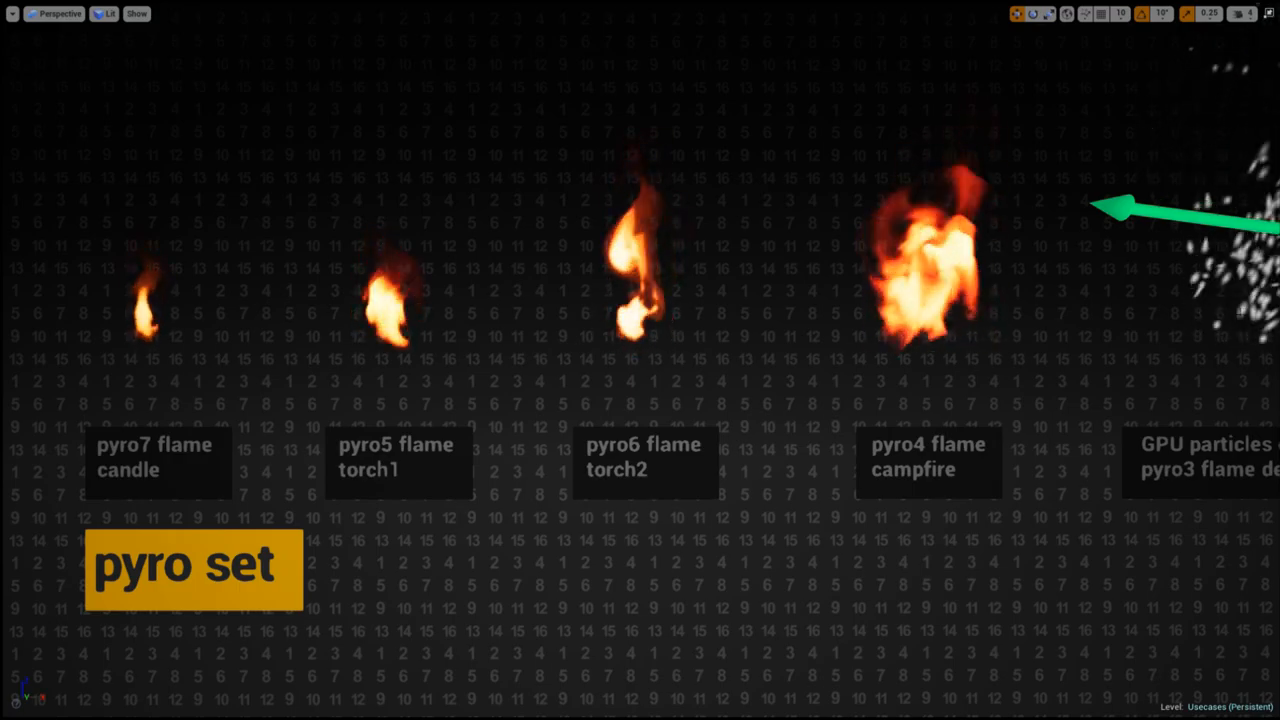
# End the Play-in-Editor preview of the pyro flame use cases
pyautogui.click(104, 12)
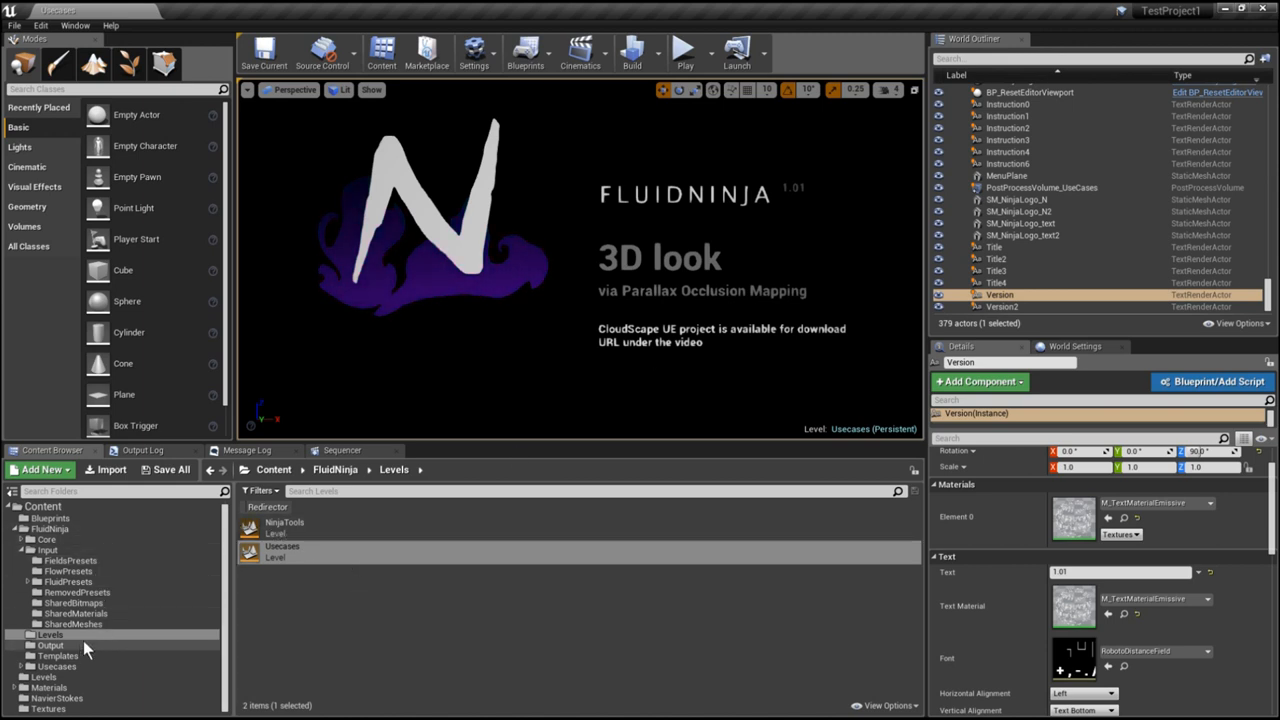
# Load the NinjaTools level, play the FreehandDensity preset and review its Export FGA velocity-field settings
pyautogui.doubleClick(284, 528)
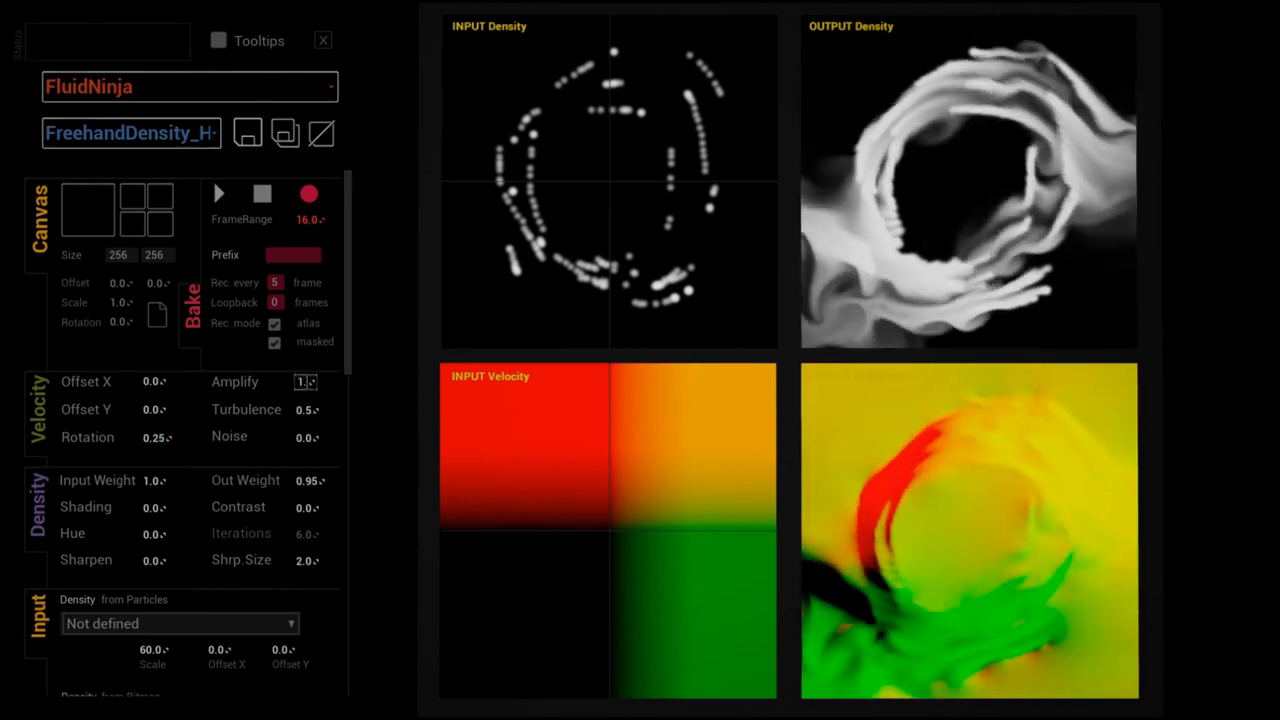
pyautogui.click(304, 382)
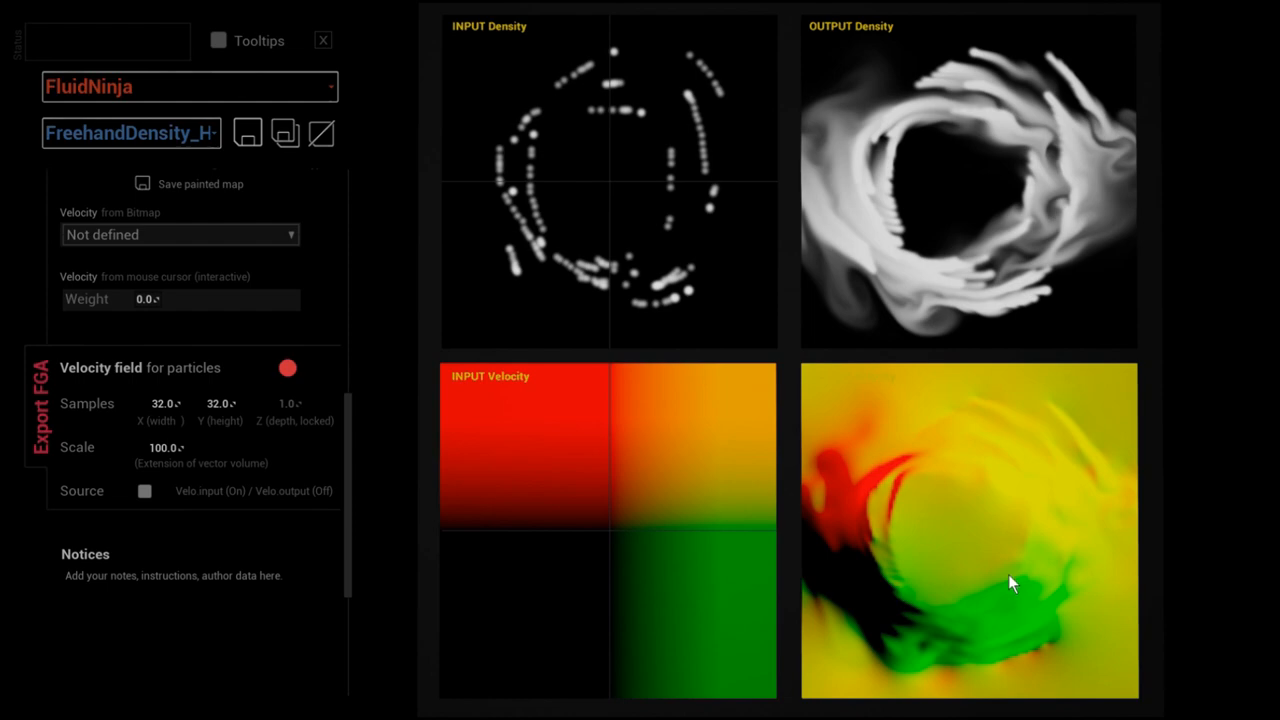
pyautogui.click(322, 40)
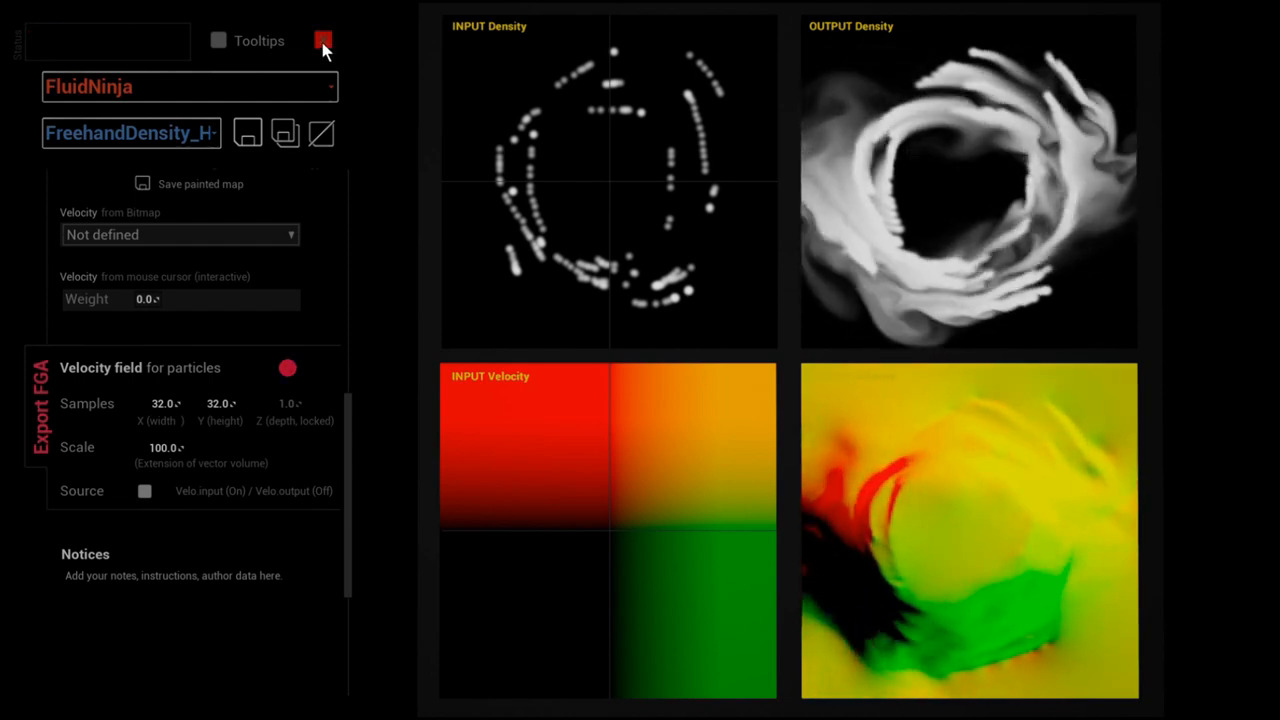
# Close the fluid tool and open PS_RadialSwirl in Cascade to inspect its CPU and GPU sprite emitters
pyautogui.click(324, 40)
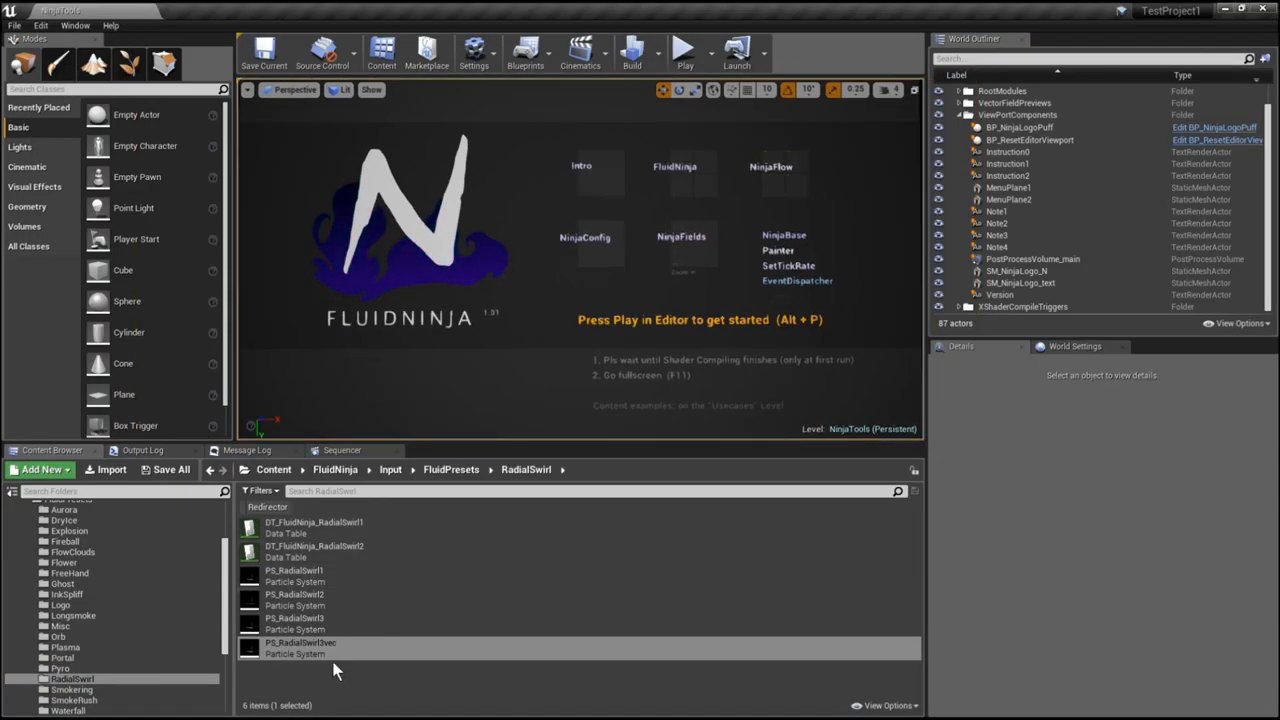
pyautogui.click(300, 648)
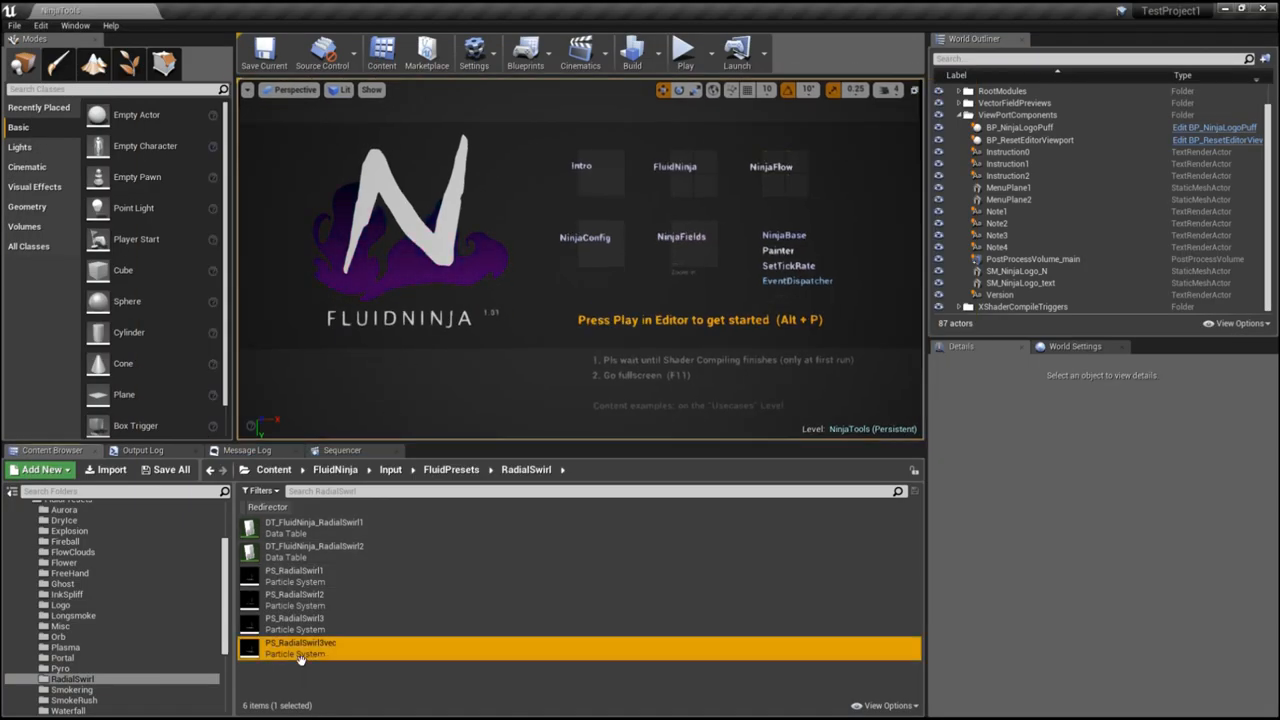
pyautogui.doubleClick(300, 648)
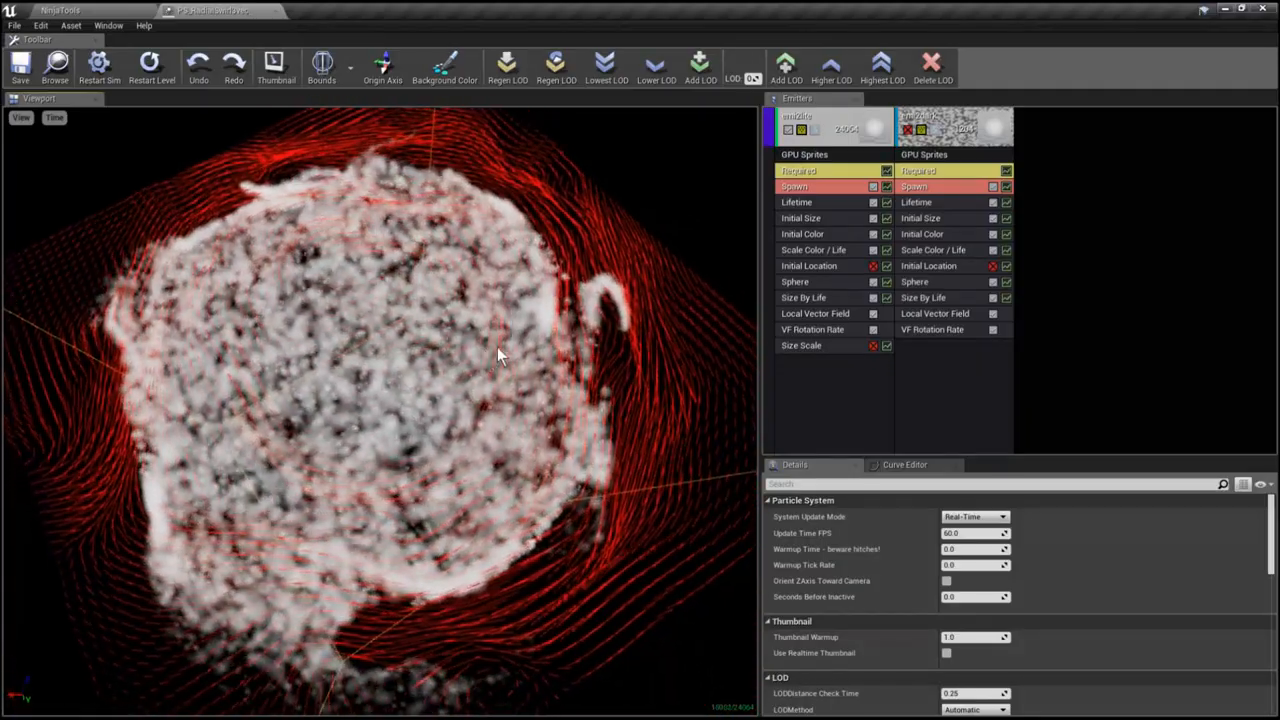
pyautogui.click(816, 312)
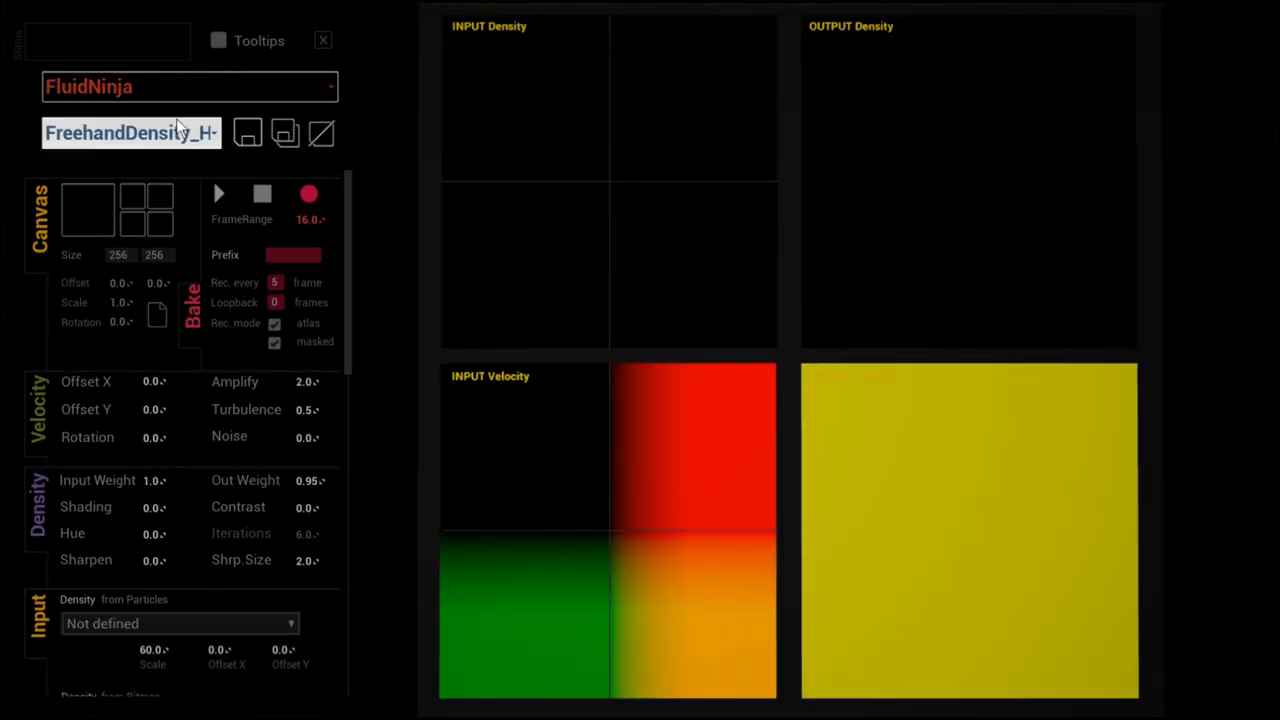
# Load the RadialSwirl1 preset in four-pane view and record its density output into a baked sequence
pyautogui.click(130, 132)
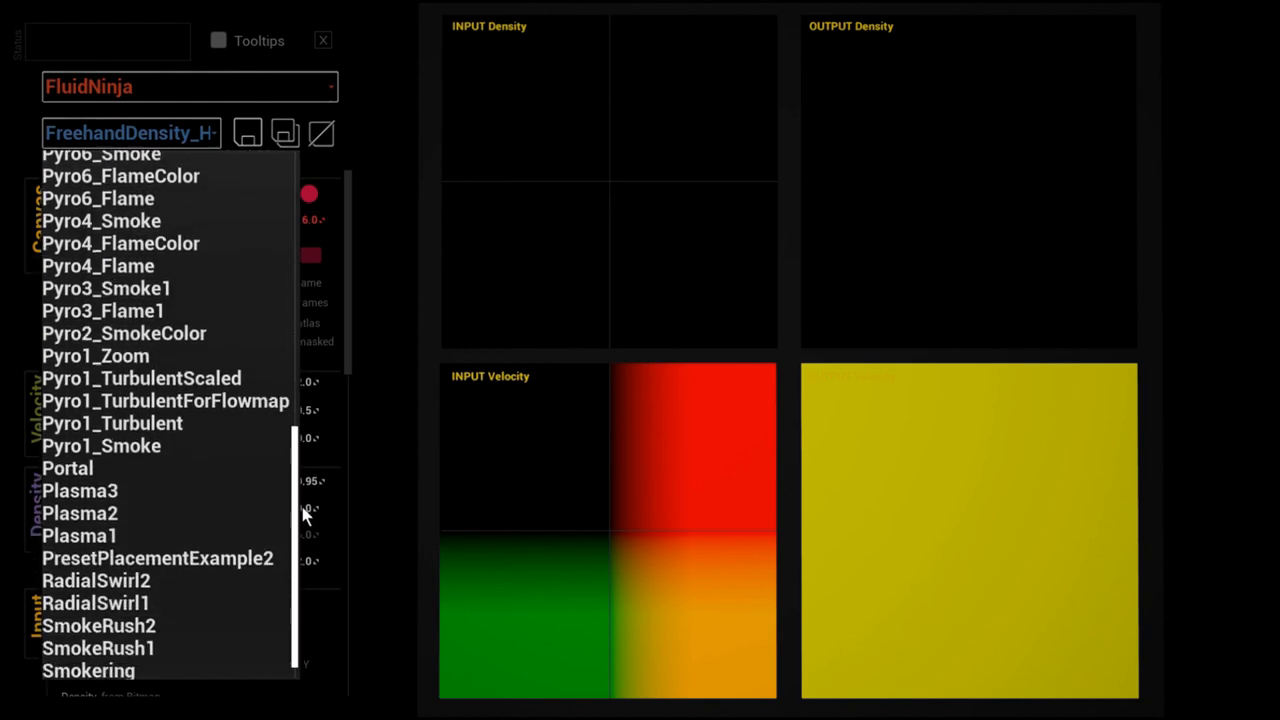
pyautogui.click(96, 602)
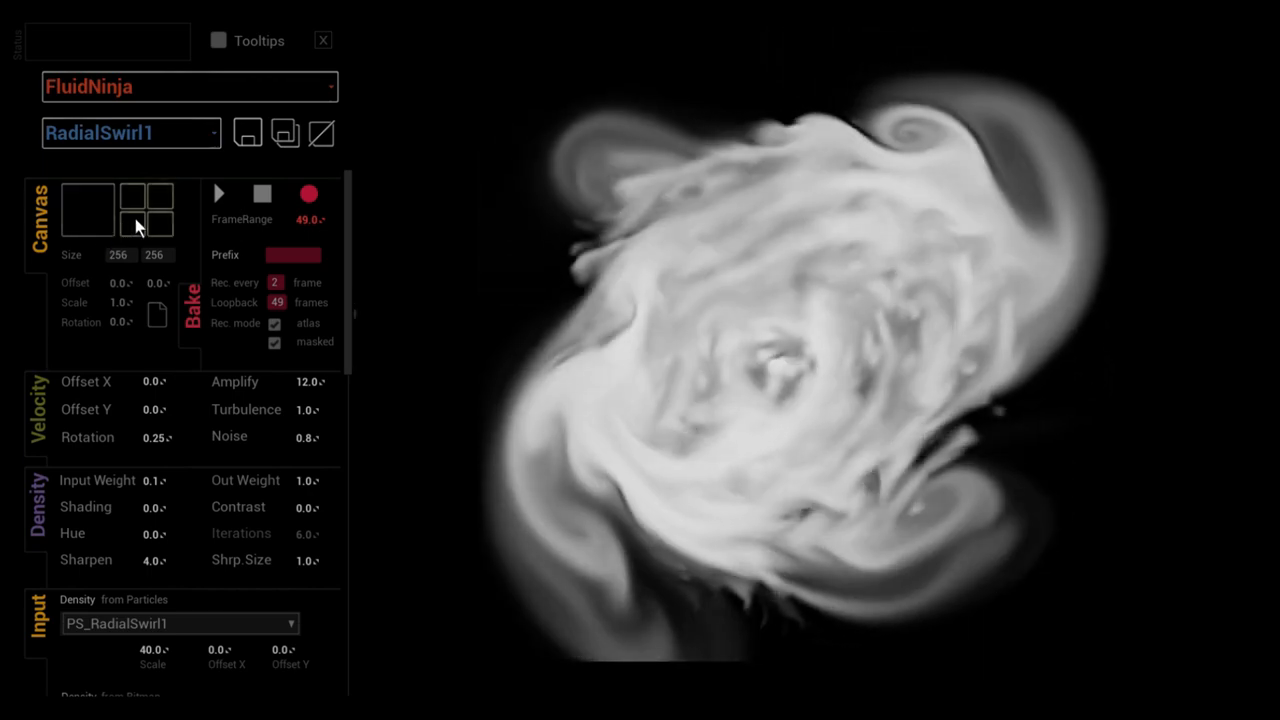
pyautogui.click(148, 210)
pyautogui.write('25')
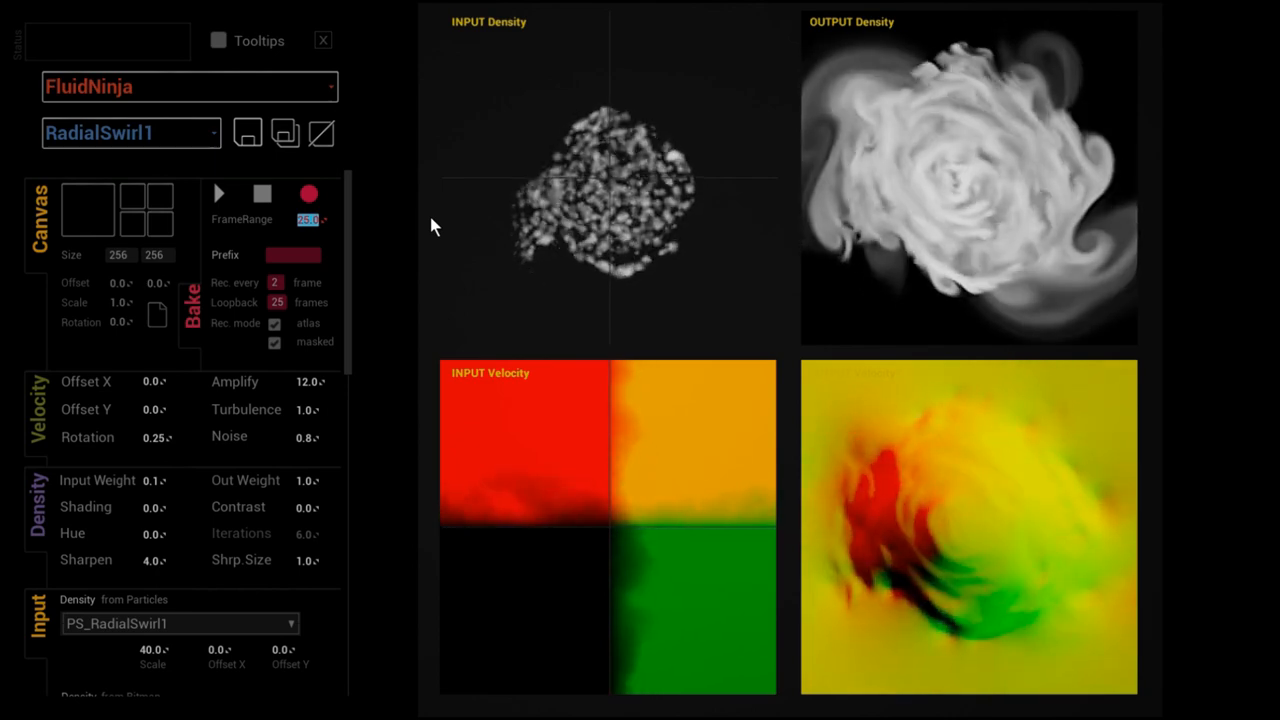
pyautogui.click(308, 194)
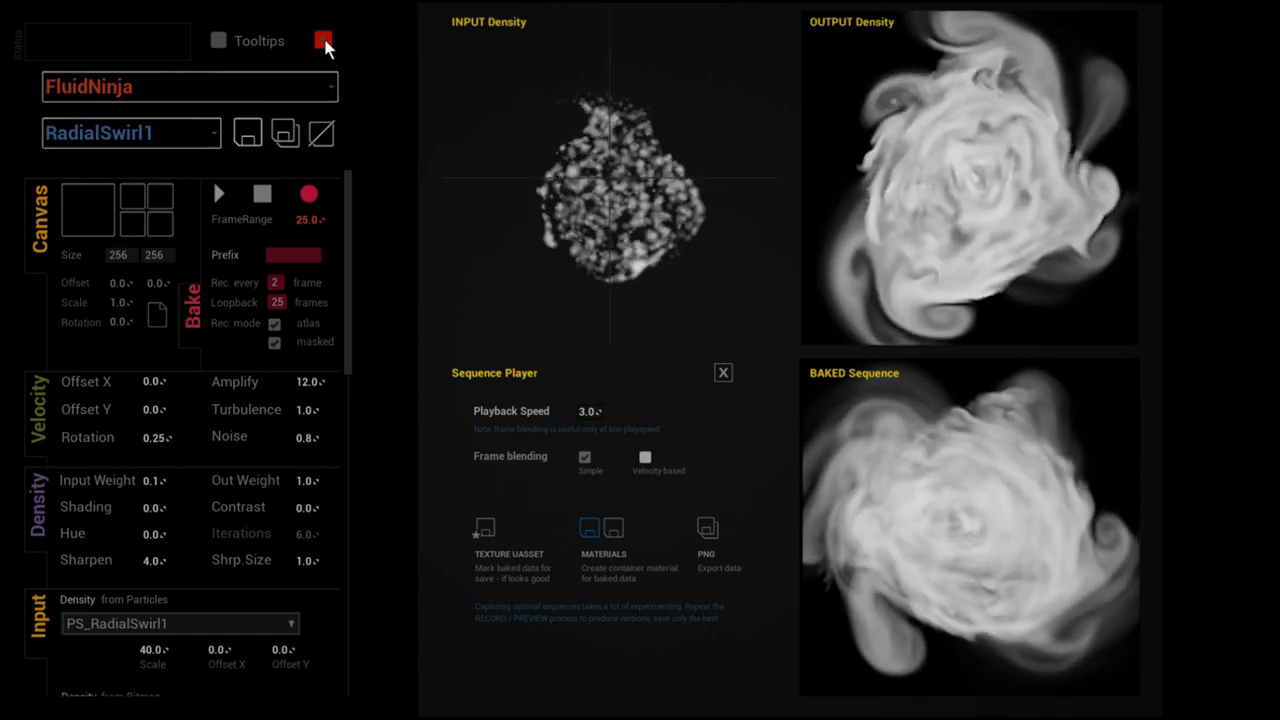
# Close the fluid tool and load TestMap2 from the Levels folder, viewing the GPU particle cloud beside the baked flipbook
pyautogui.click(324, 40)
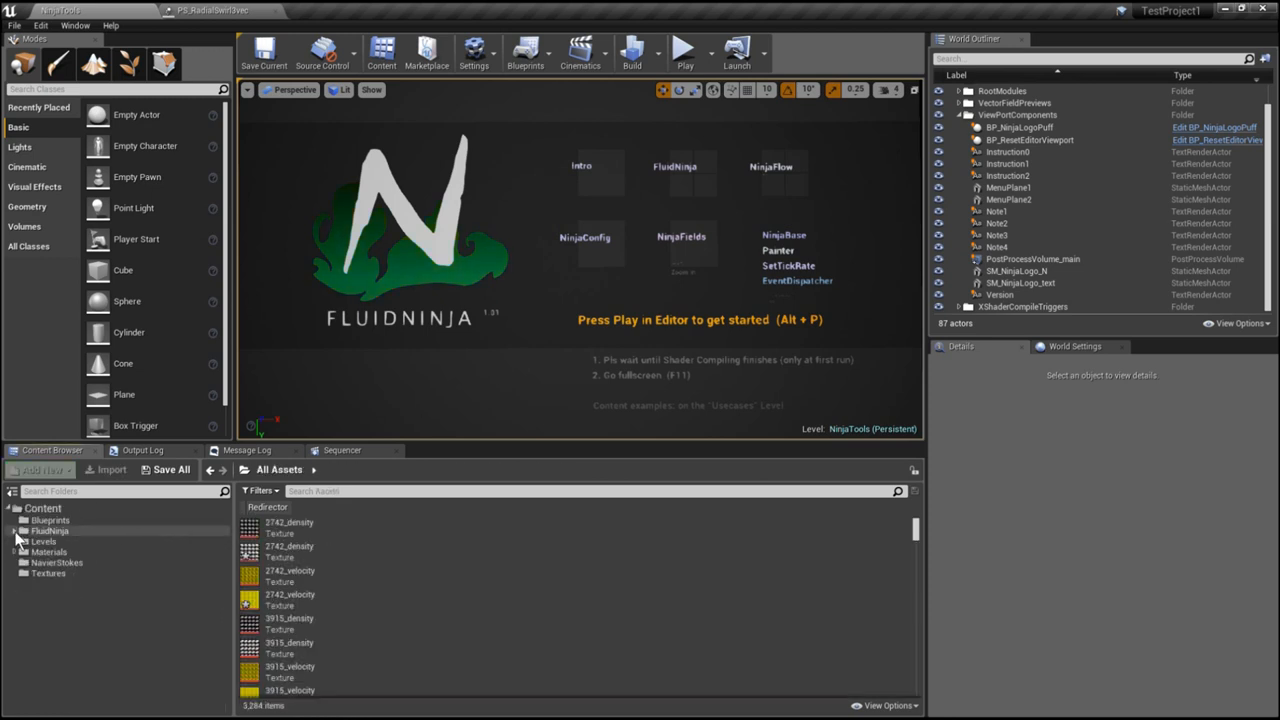
pyautogui.click(44, 540)
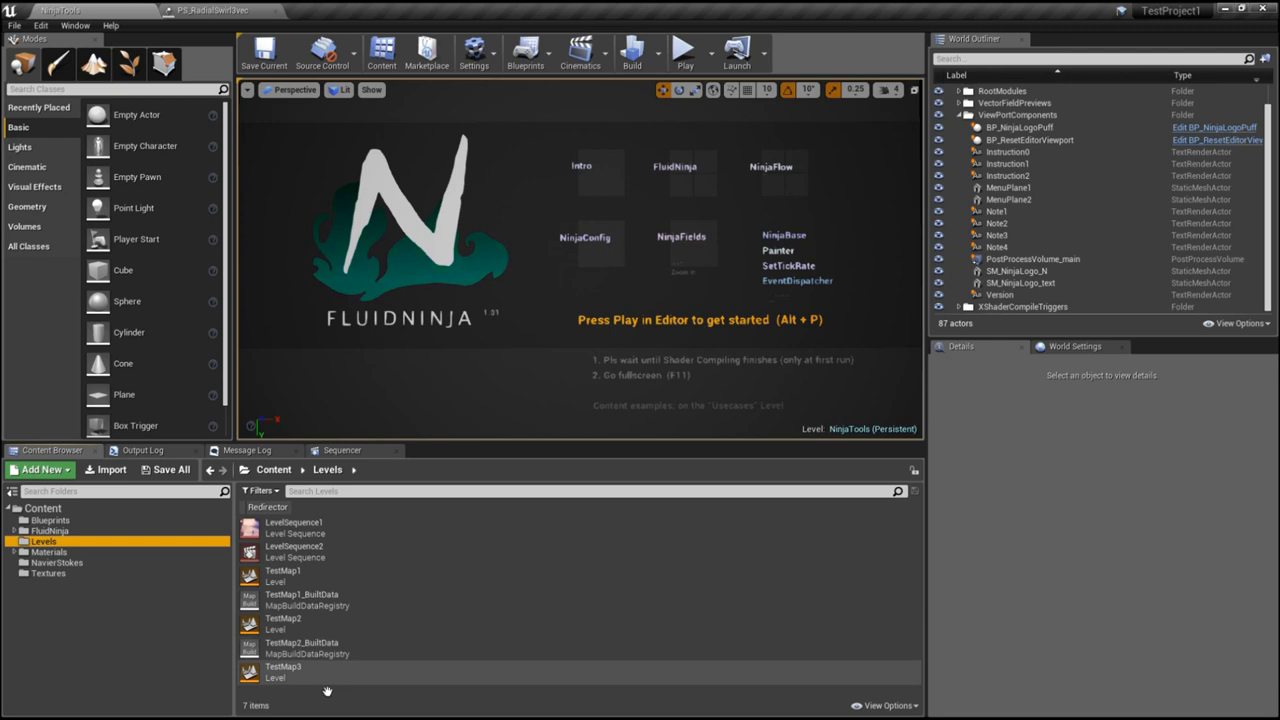
pyautogui.click(284, 618)
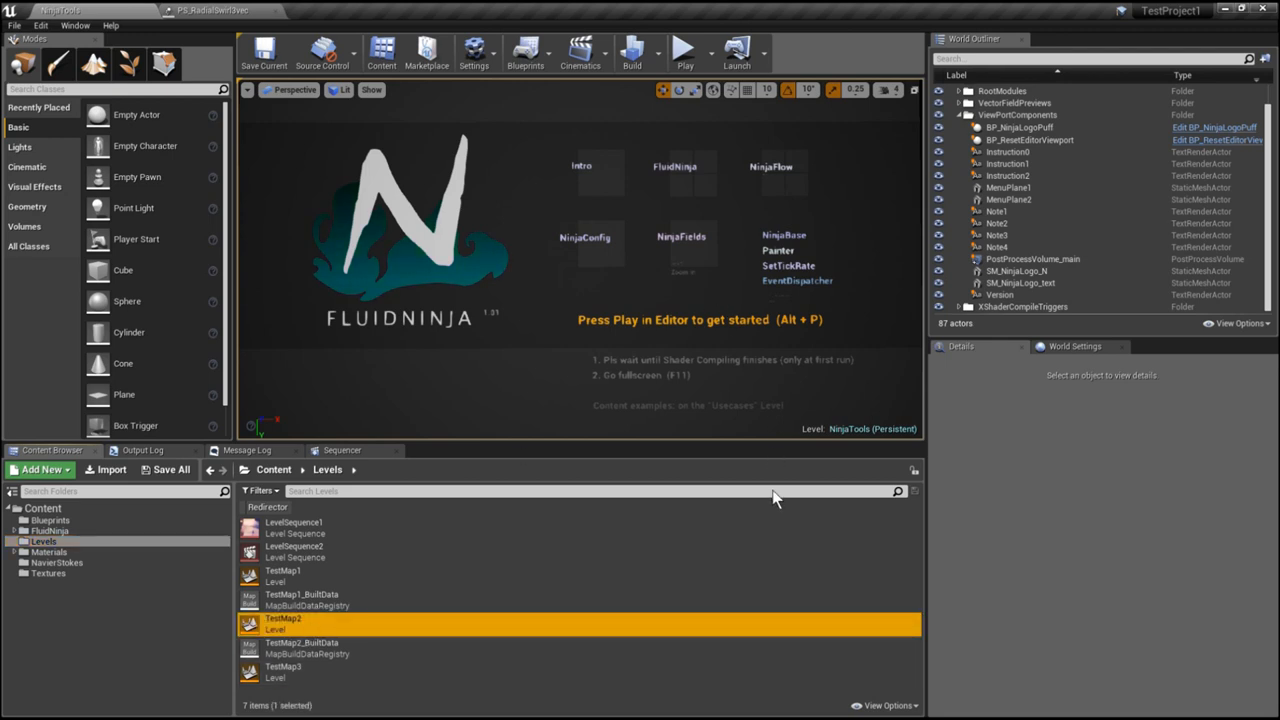
pyautogui.doubleClick(284, 618)
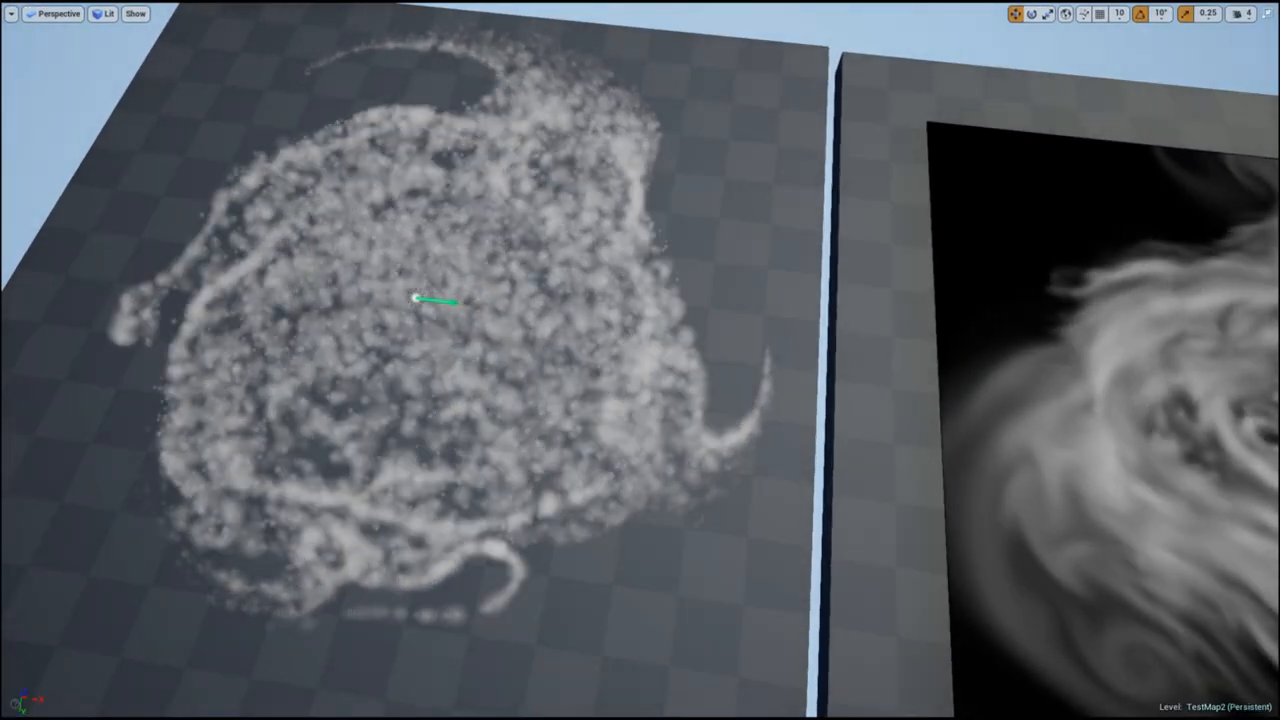
pyautogui.moveTo(640, 360); pyautogui.dragTo(760, 300)
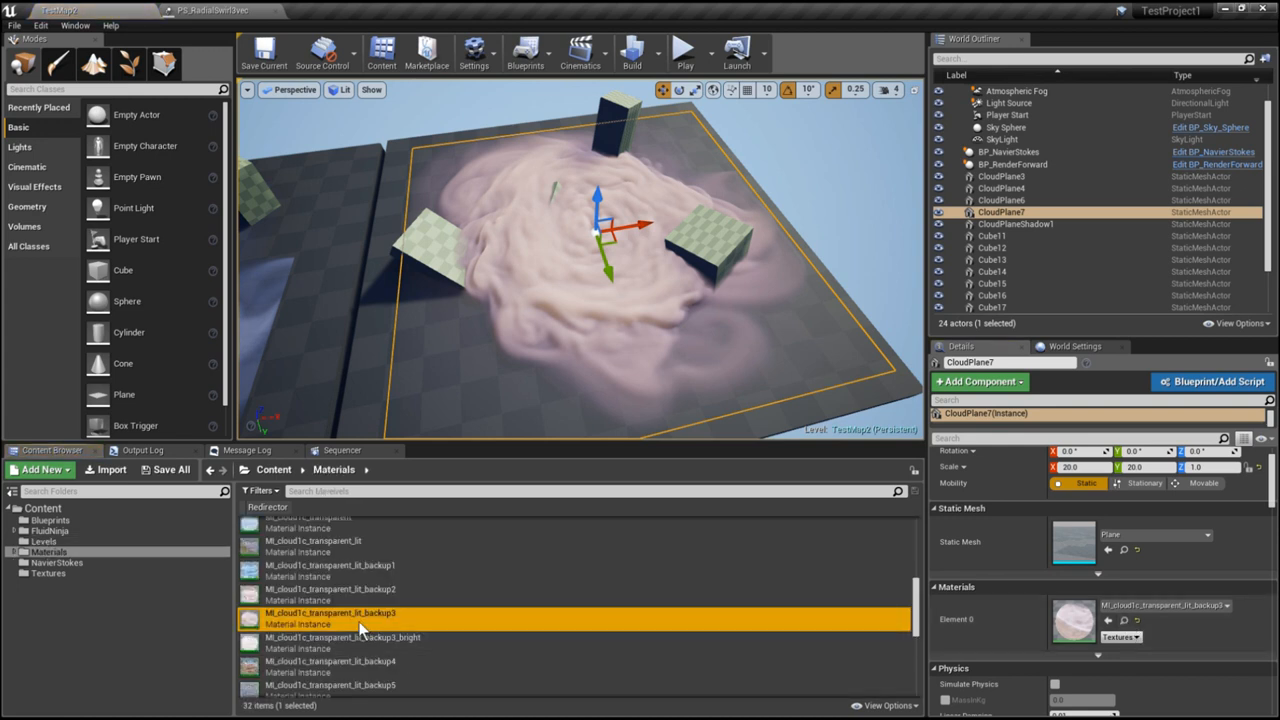
pyautogui.moveTo(804, 432)
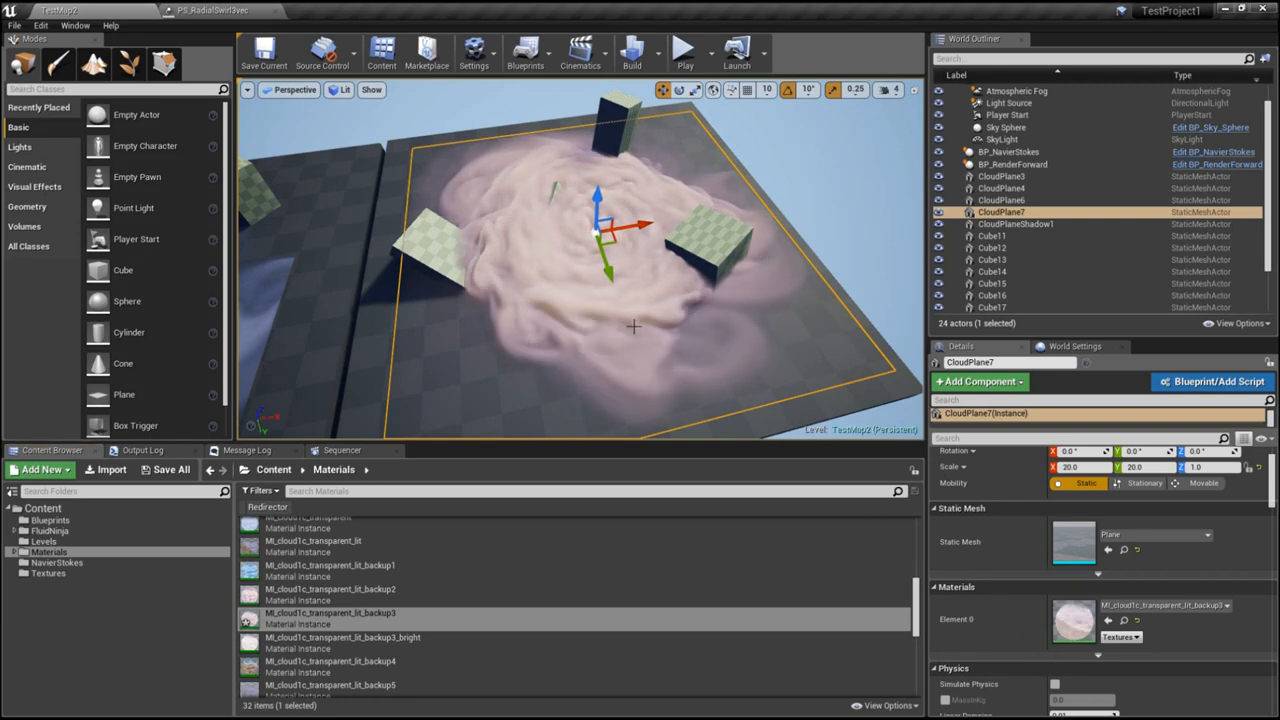
pyautogui.click(684, 50)
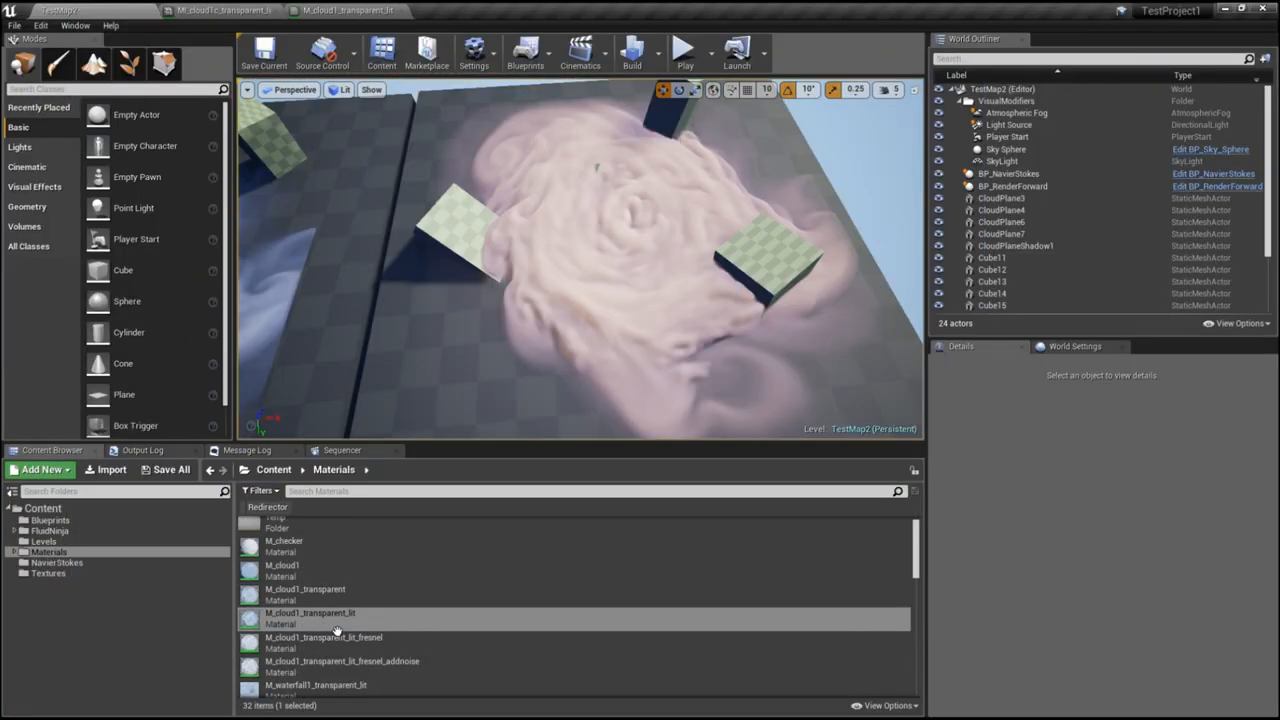
# Inspect the cloud master material's graph from the ParallaxOcclusionMapping node to the output node
pyautogui.doubleClick(310, 612)
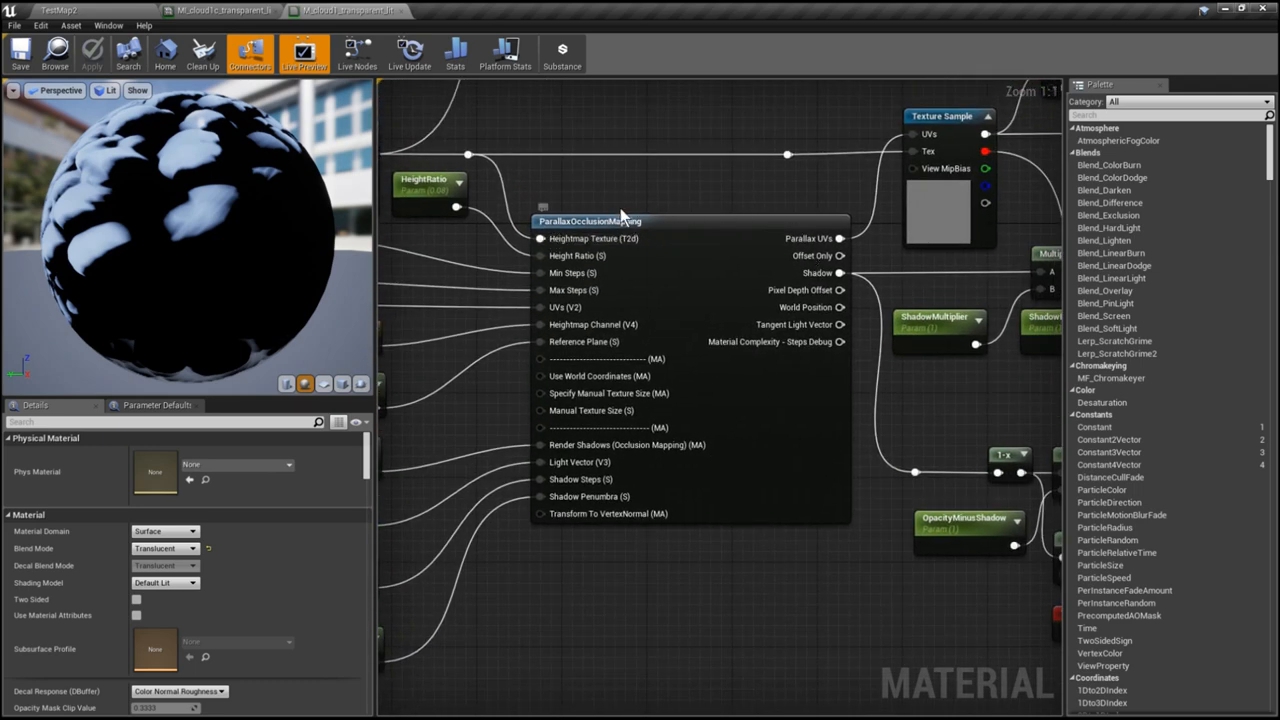
pyautogui.moveTo(750, 322)
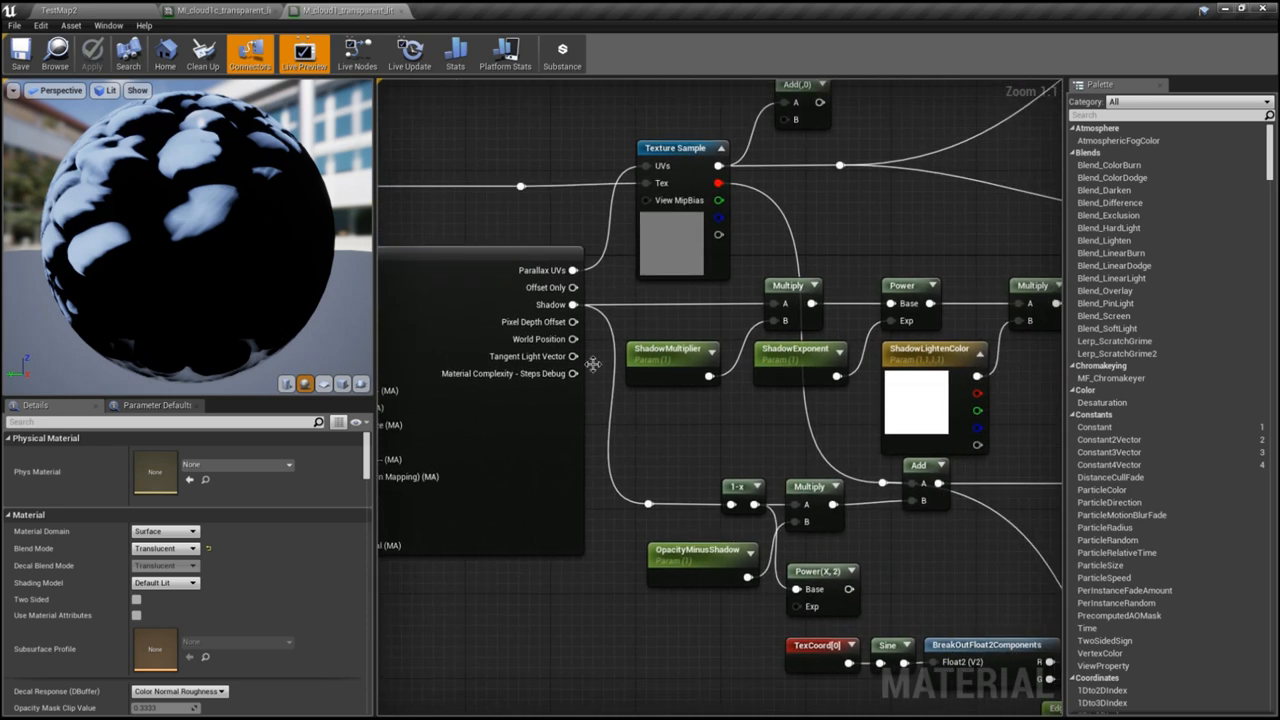
pyautogui.moveTo(650, 444)
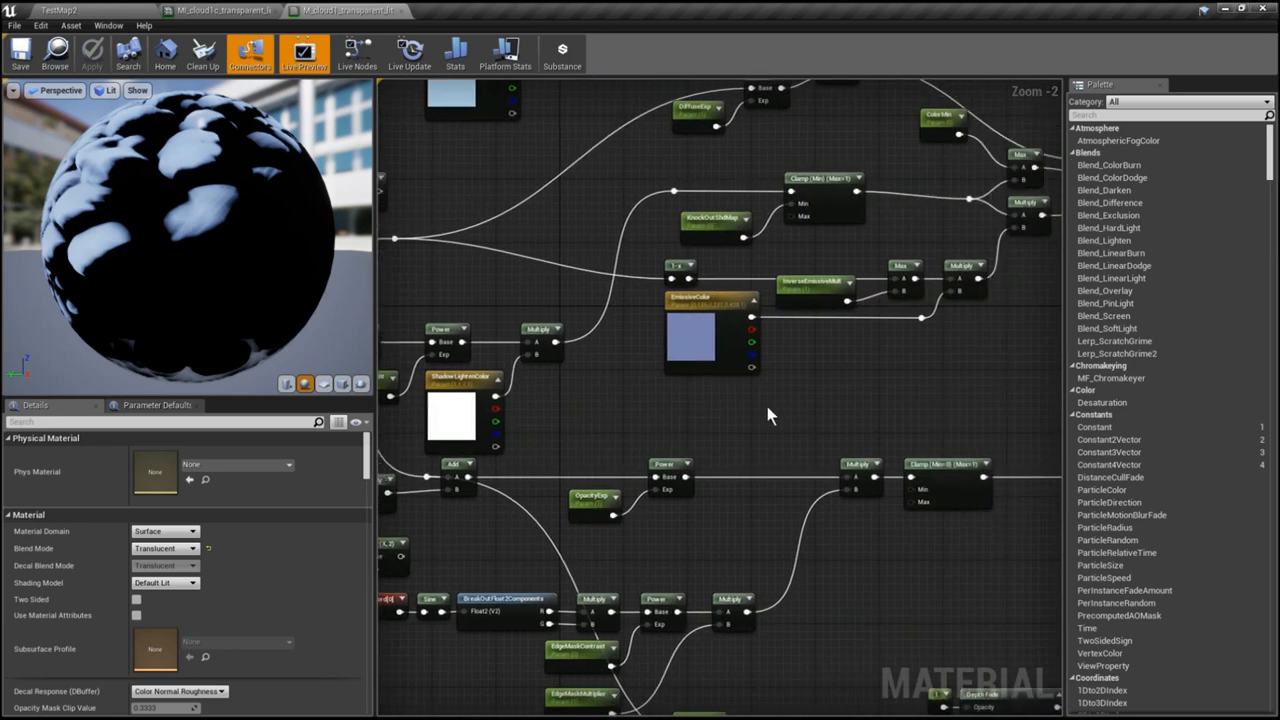
pyautogui.scroll(-3)
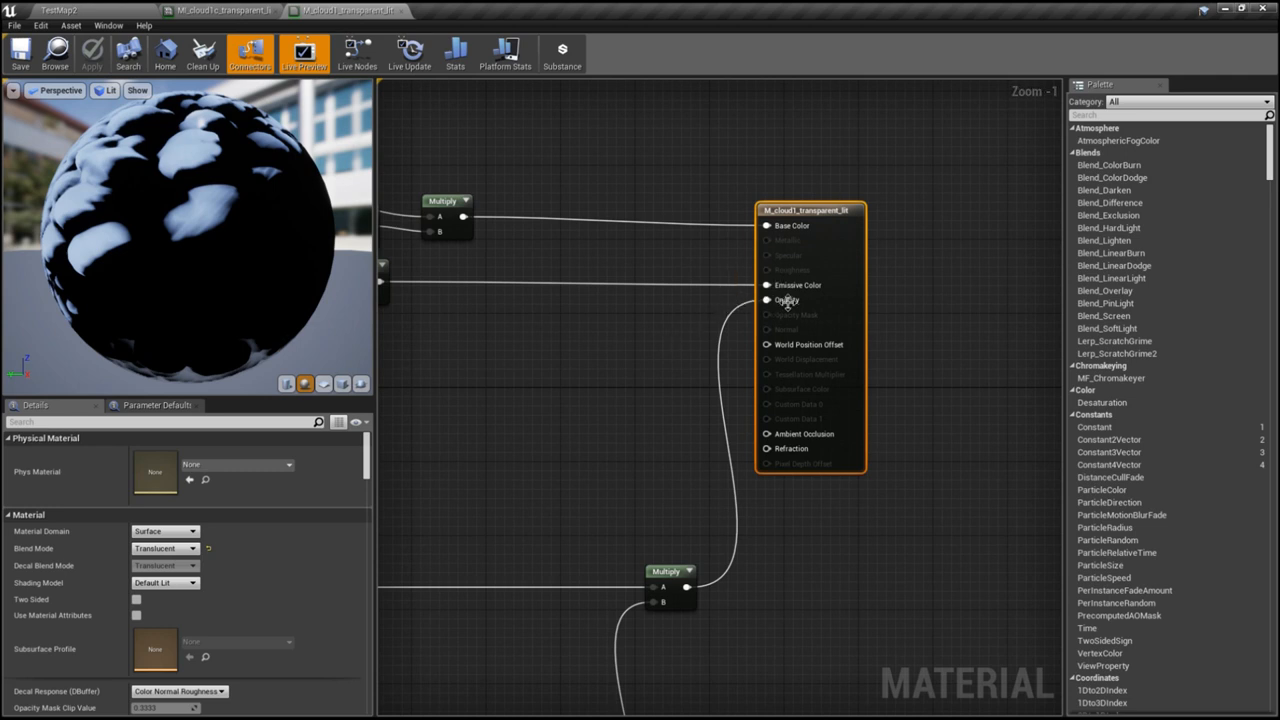
pyautogui.moveTo(664, 304)
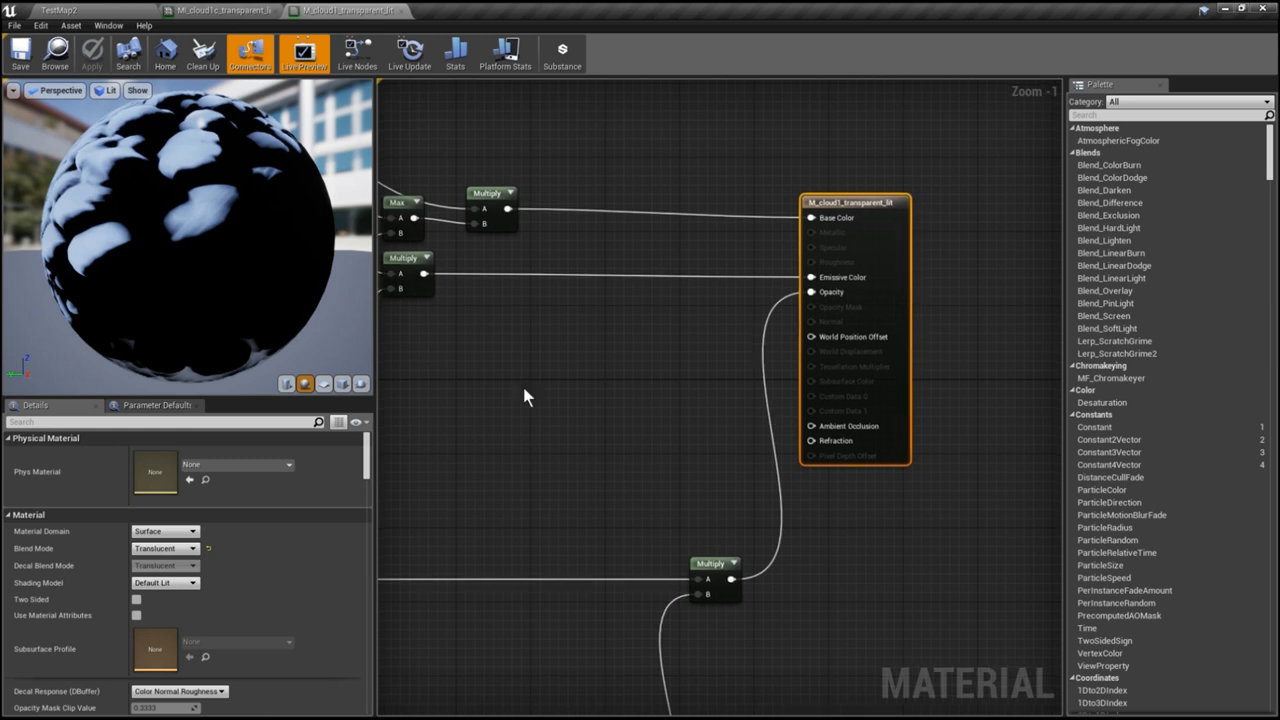
pyautogui.moveTo(556, 390)
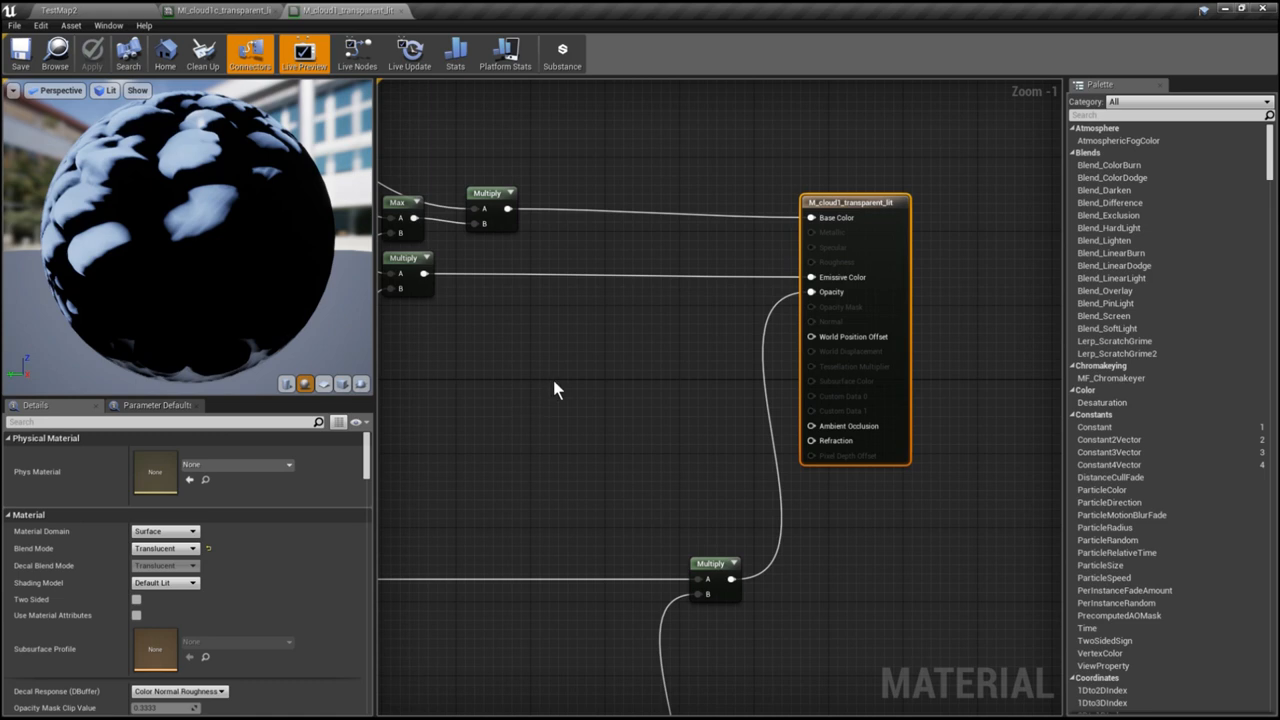
pyautogui.scroll(-3)
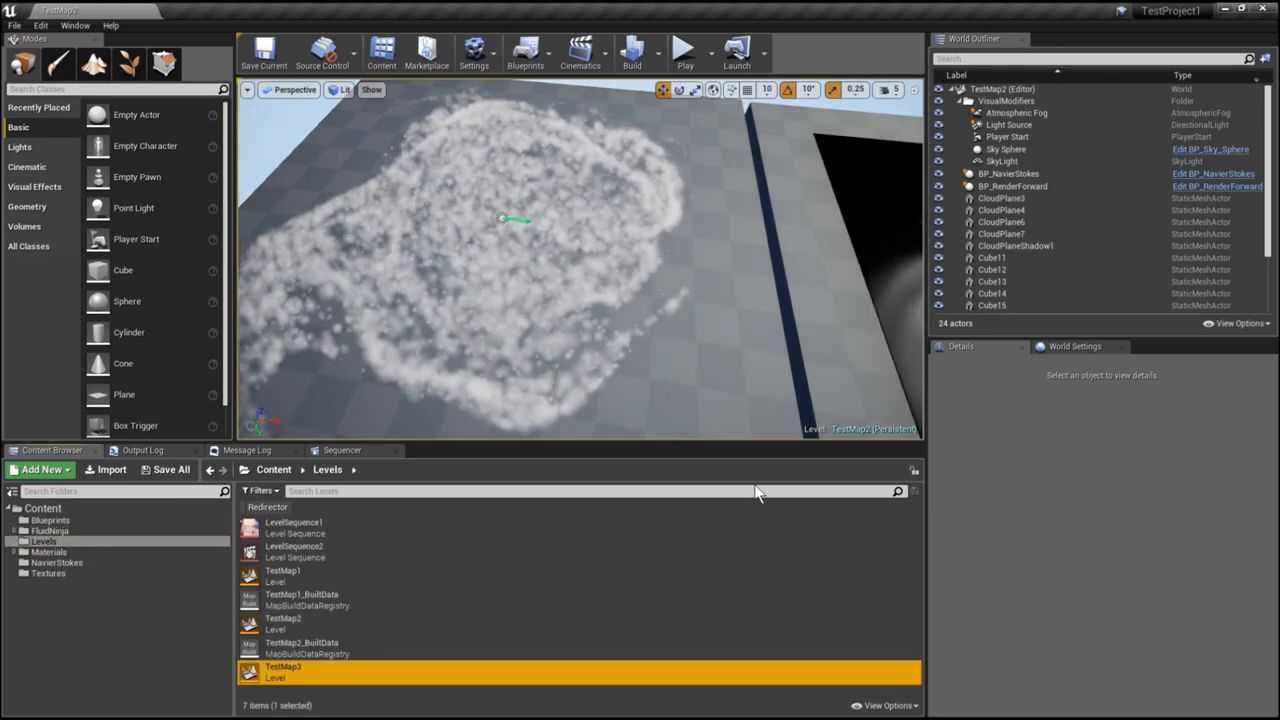
# Load TestMap3, the final level with the lit cloud beneath shadow-casting cubes
pyautogui.doubleClick(284, 672)
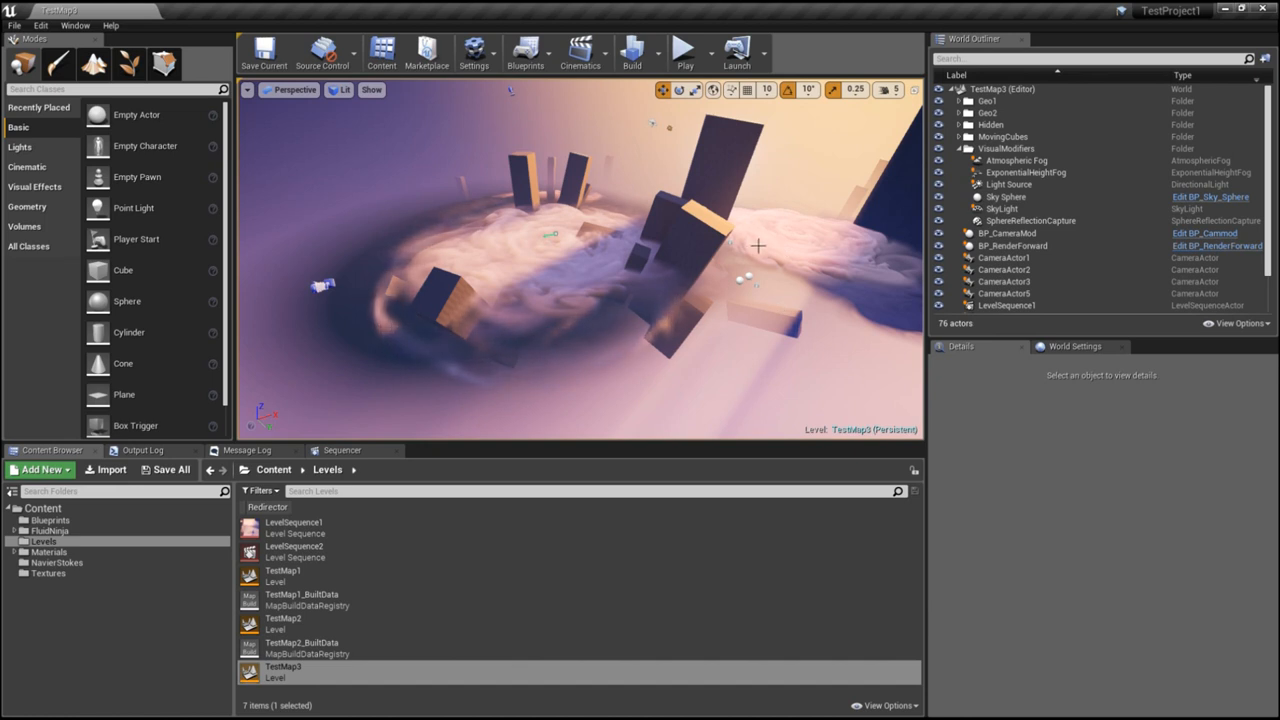
pyautogui.moveTo(796, 290)
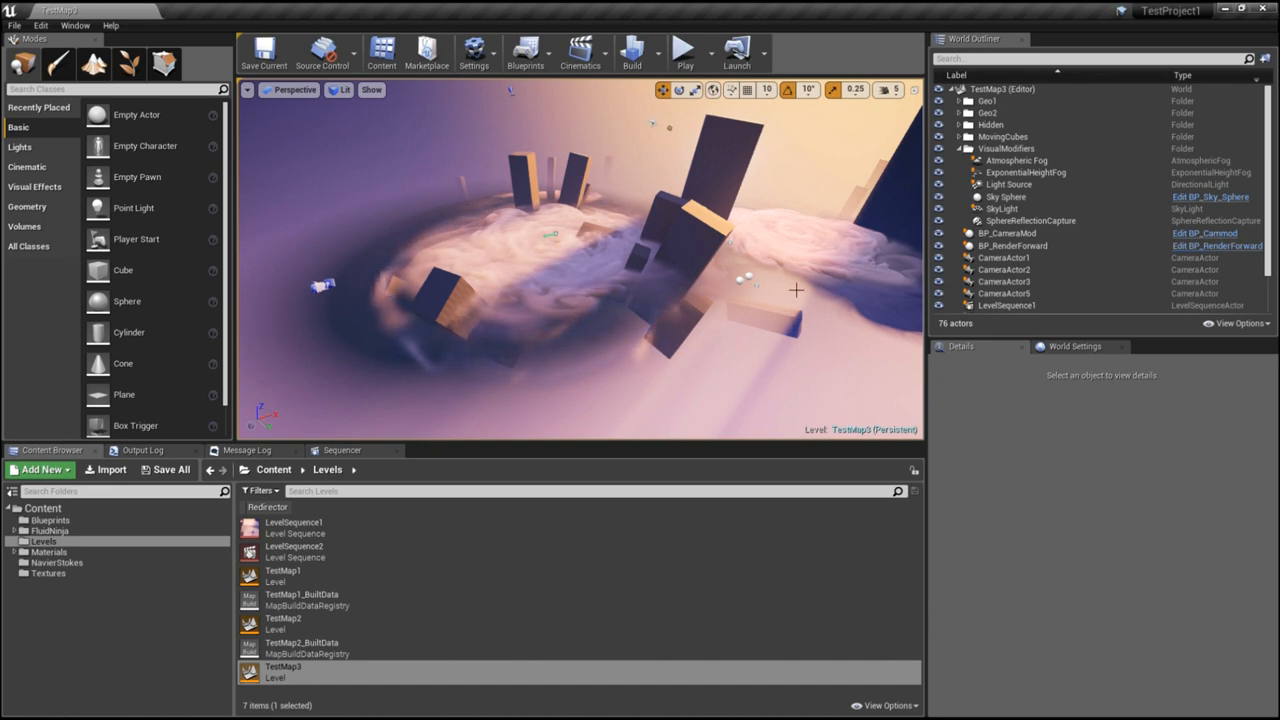